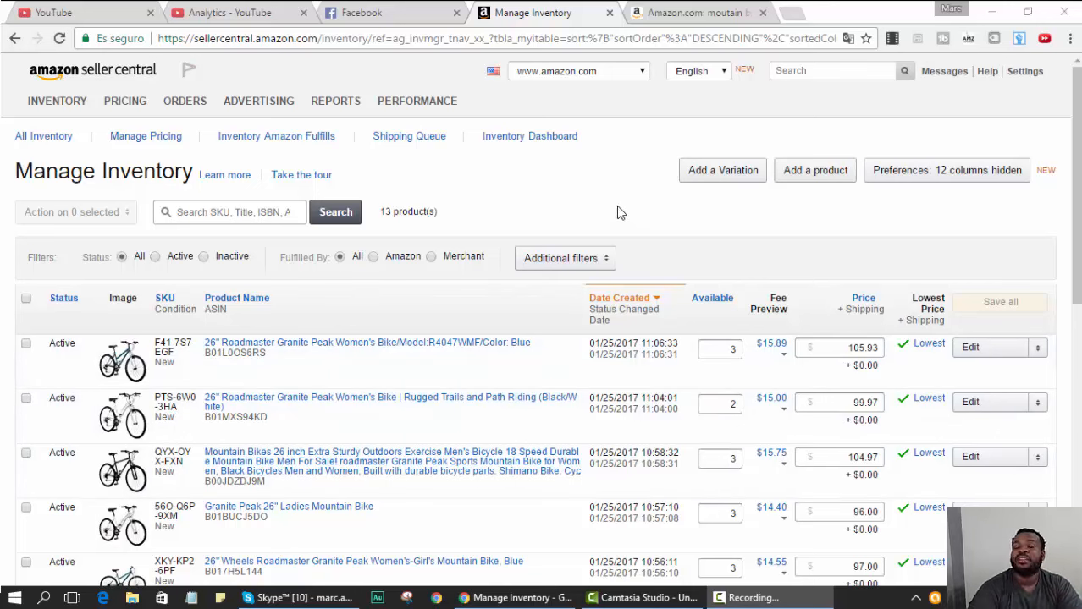
pyautogui.moveTo(614, 220)
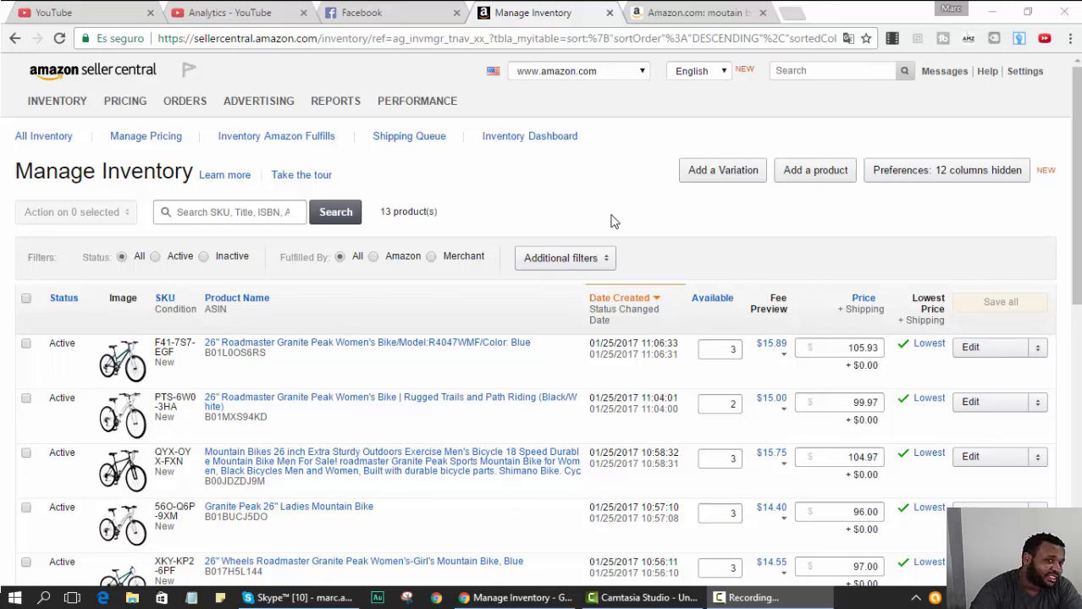
pyautogui.moveTo(607, 203)
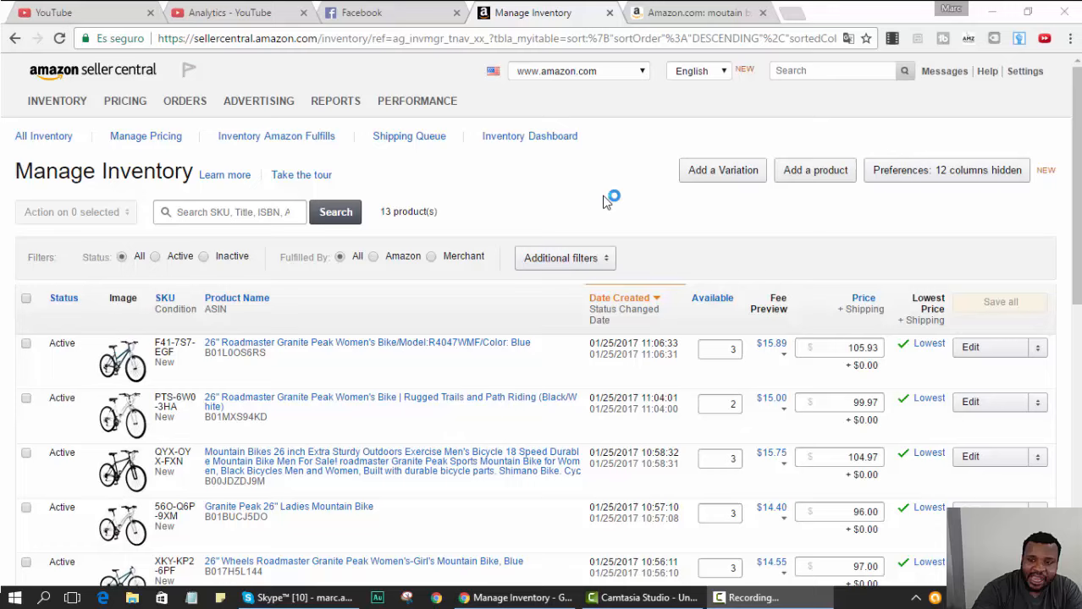
# Navigate via the Orders menu to Manage Orders, listing the unshipped 26" Roadmaster bike order.
pyautogui.scroll(-3)
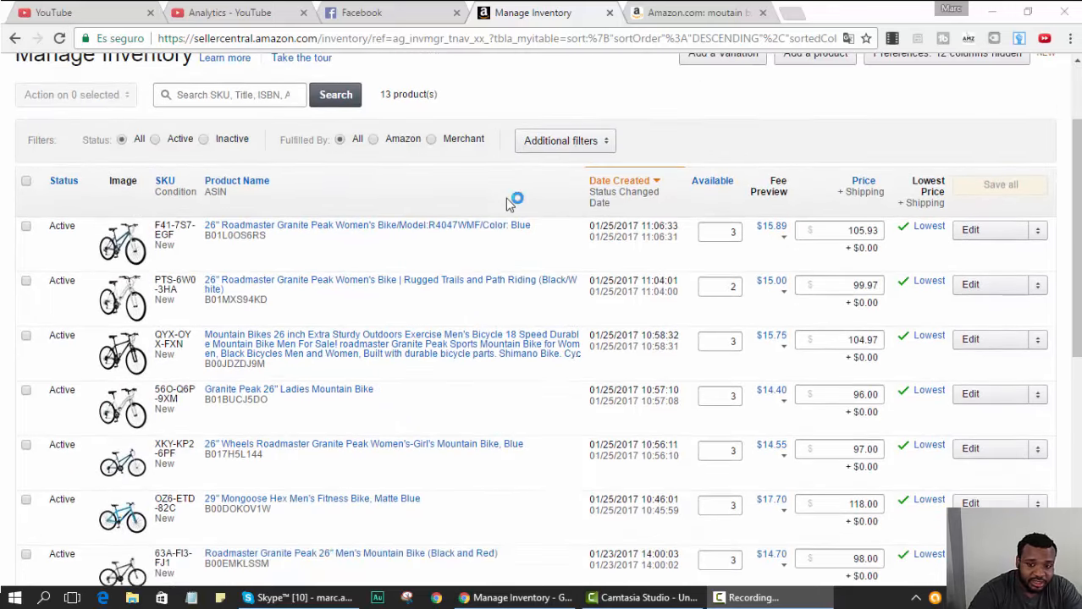
pyautogui.scroll(-3)
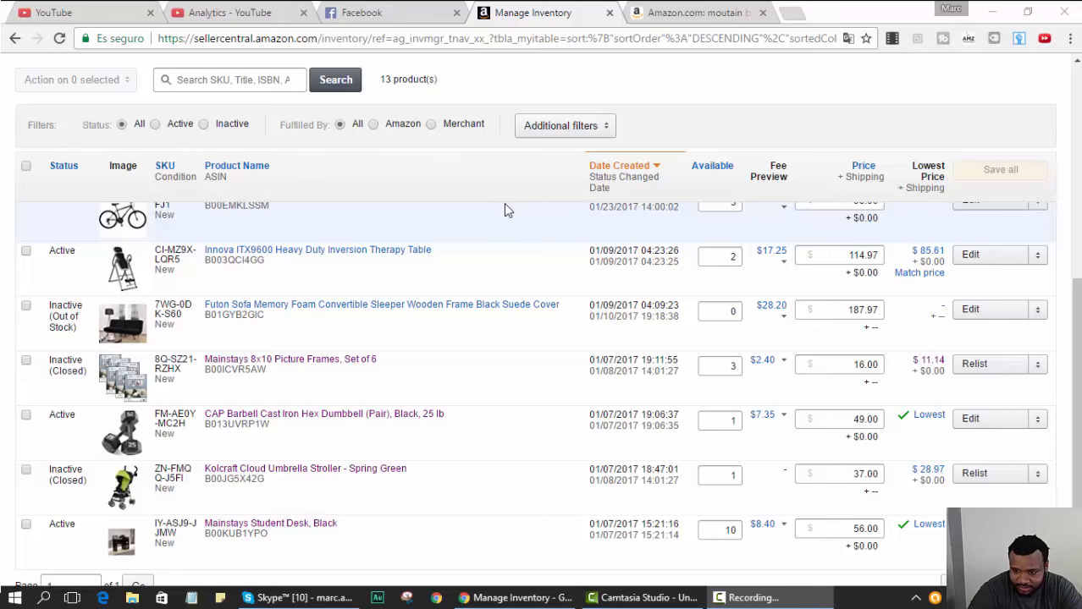
pyautogui.scroll(3)
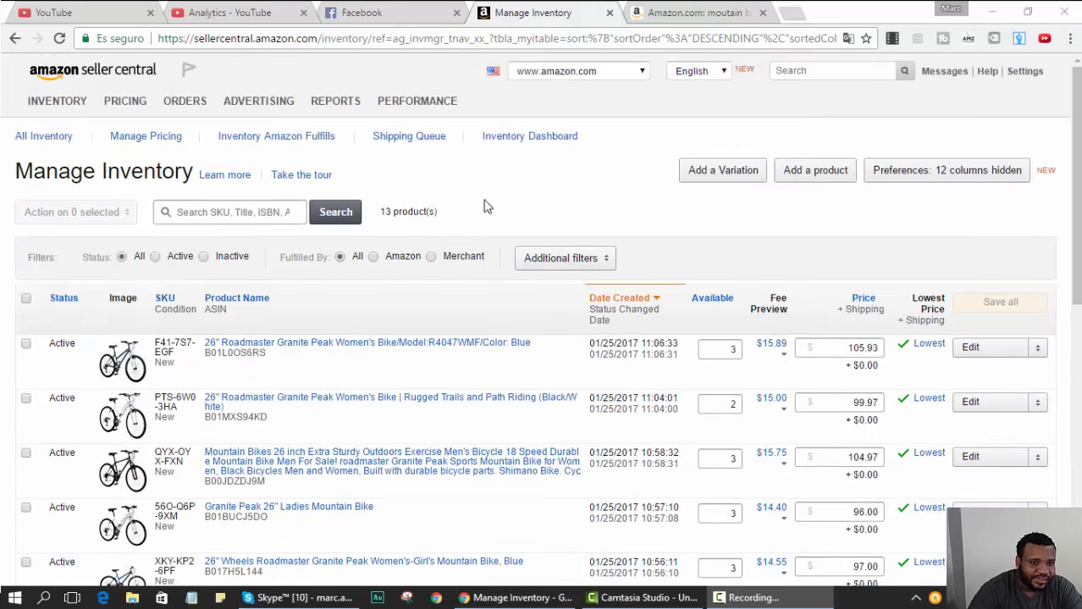
pyautogui.click(57, 102)
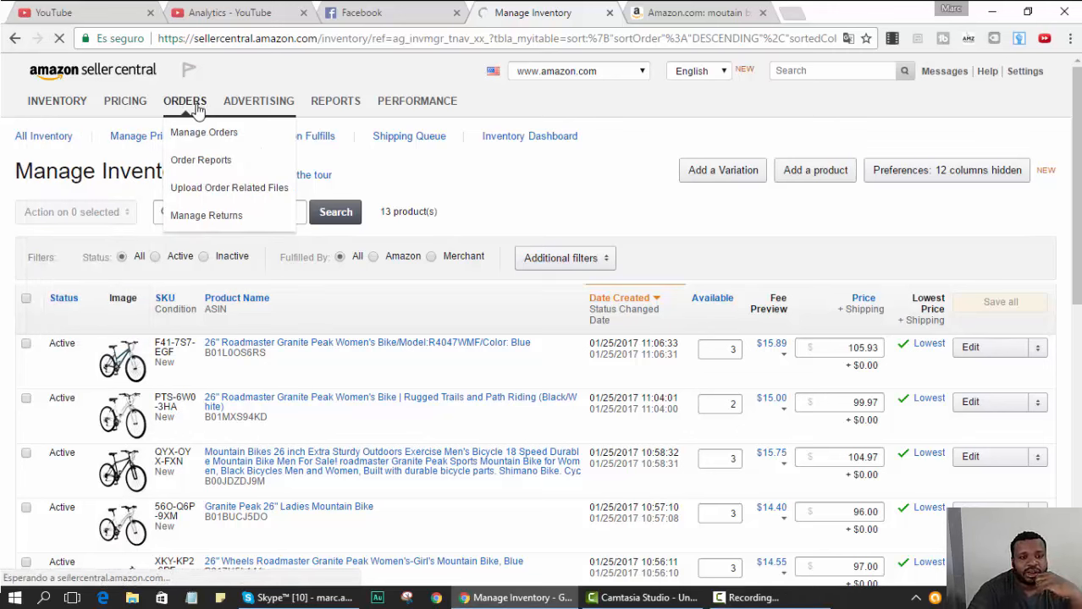
pyautogui.click(203, 132)
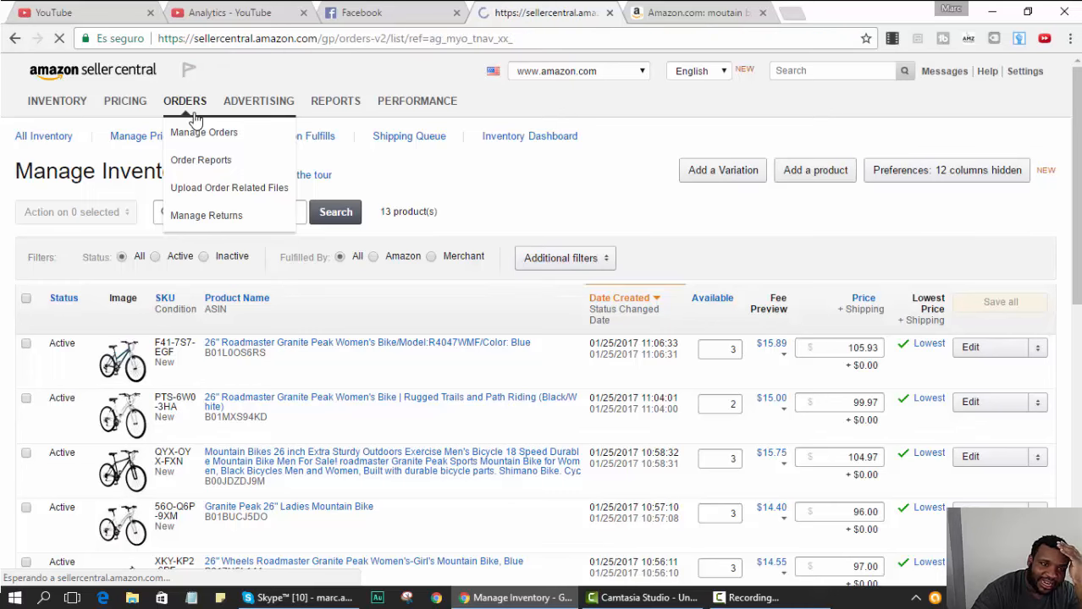
pyautogui.click(203, 132)
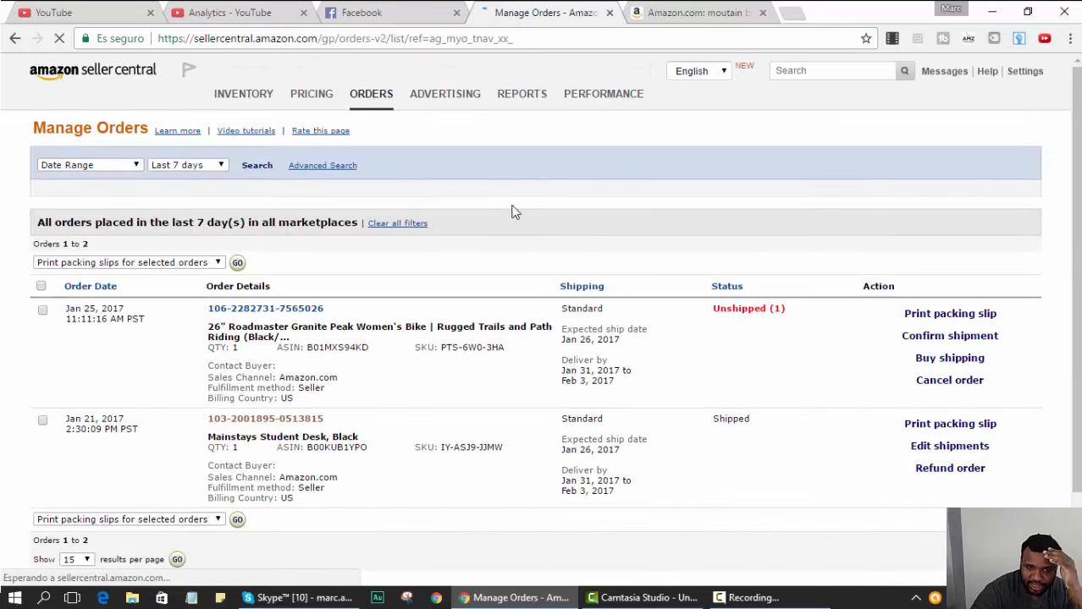
pyautogui.click(258, 166)
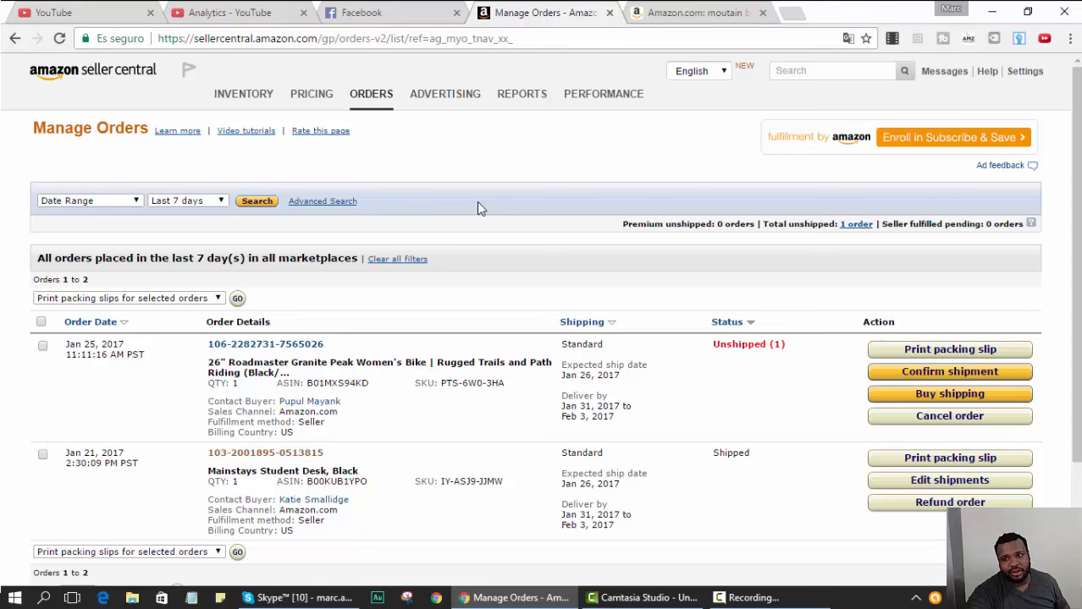
pyautogui.moveTo(495, 220)
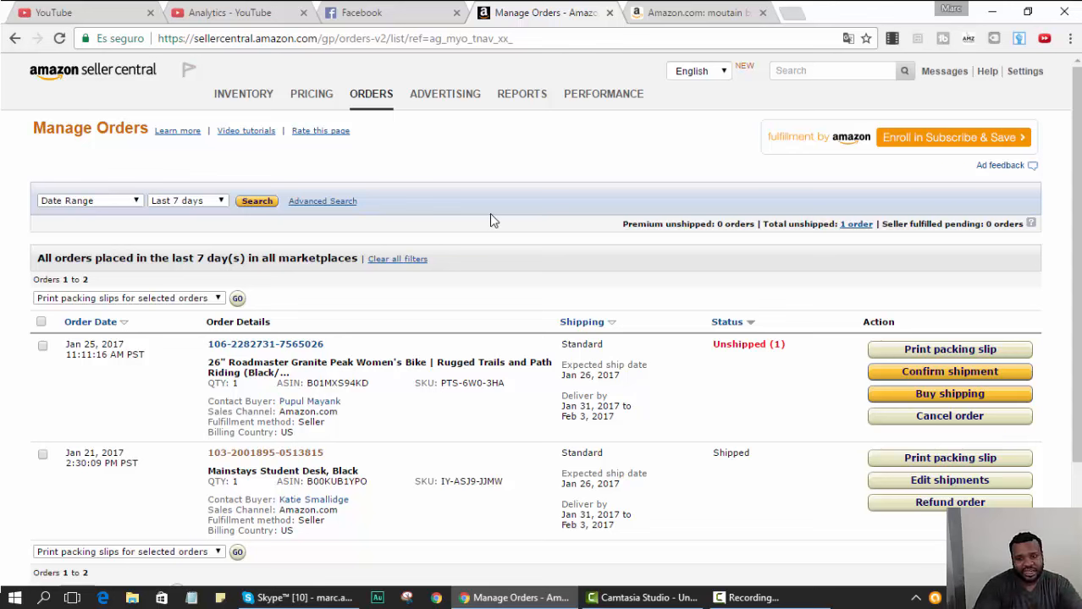
pyautogui.click(443, 94)
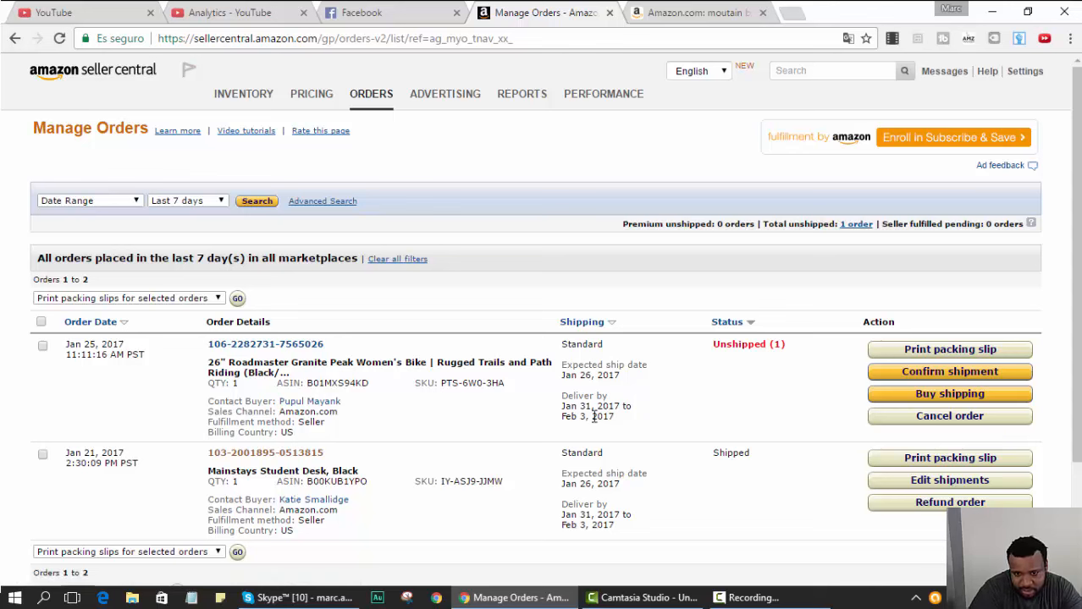
pyautogui.moveTo(726, 359)
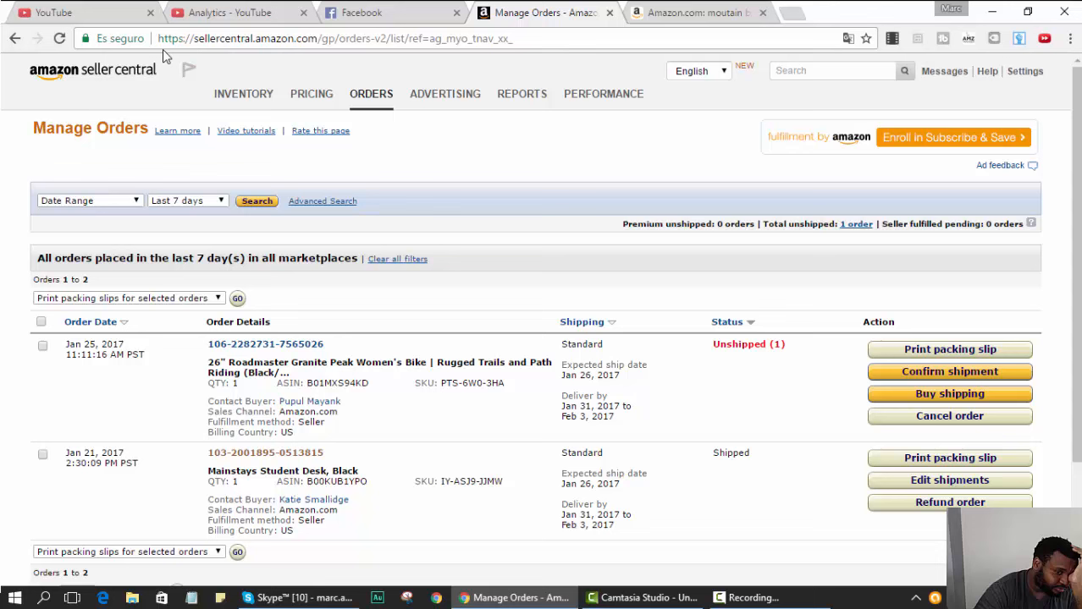
pyautogui.moveTo(379, 396)
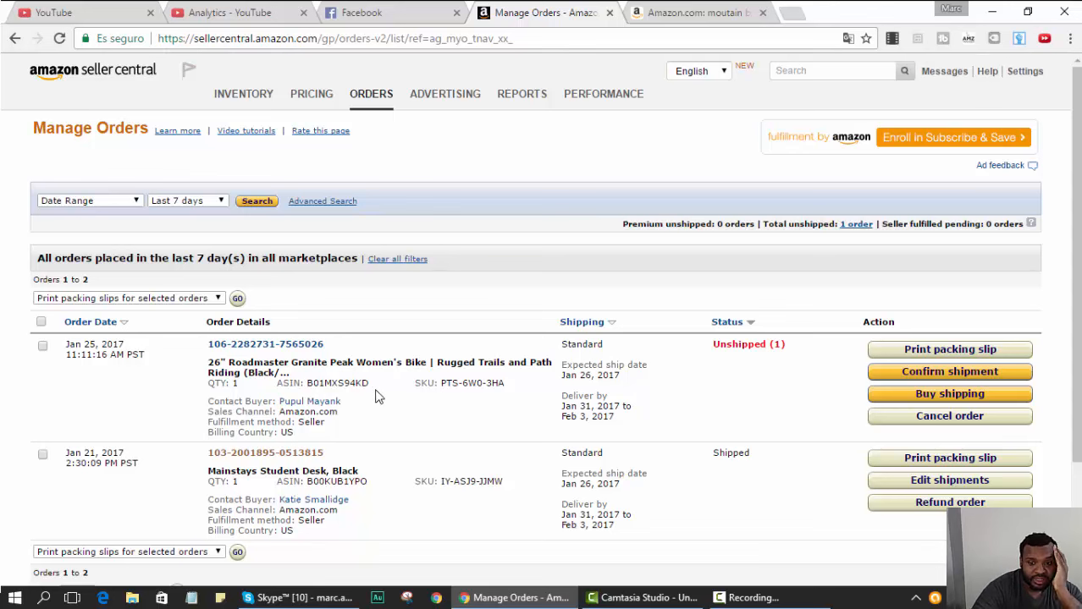
pyautogui.moveTo(298, 308)
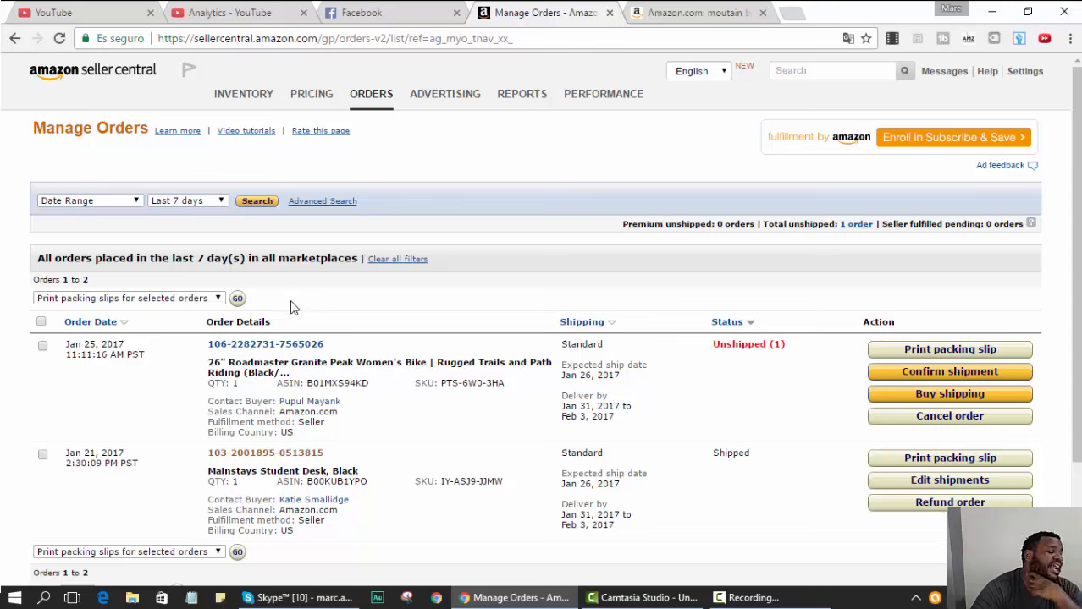
pyautogui.moveTo(555, 83)
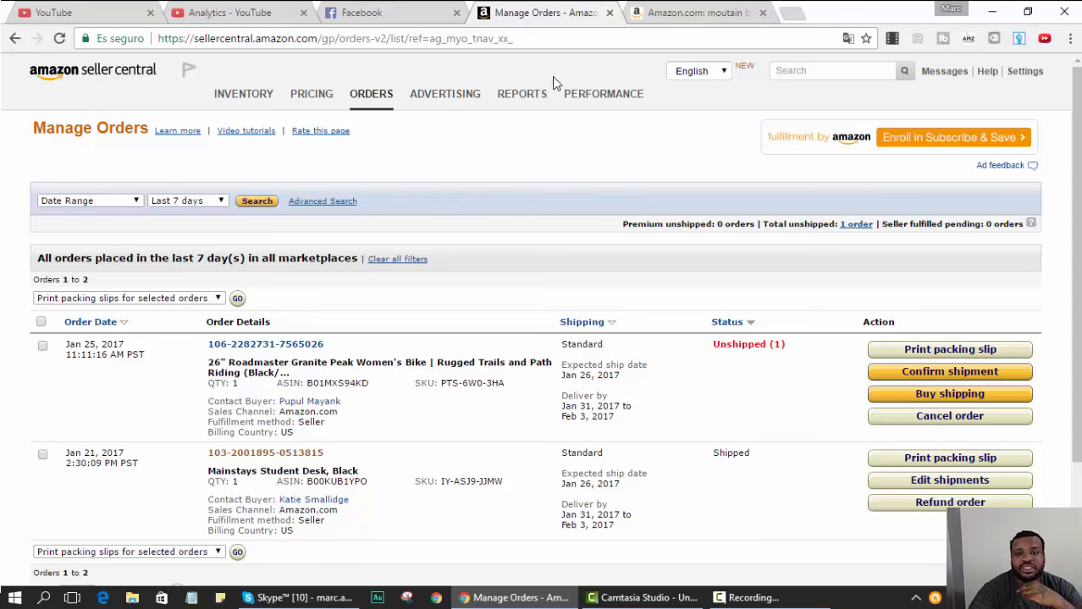
pyautogui.moveTo(481, 166)
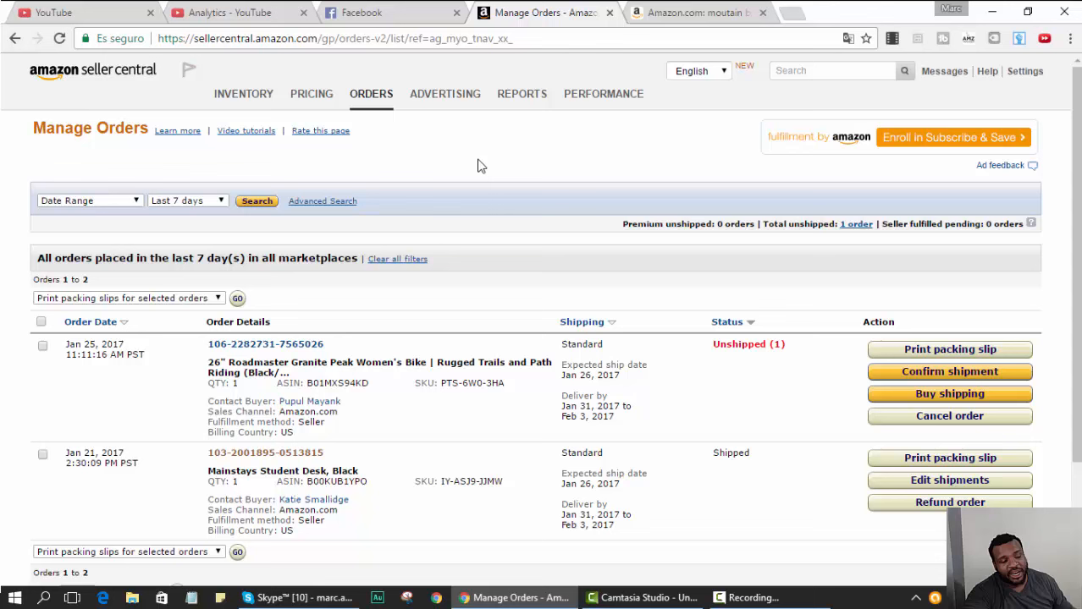
pyautogui.moveTo(437, 179)
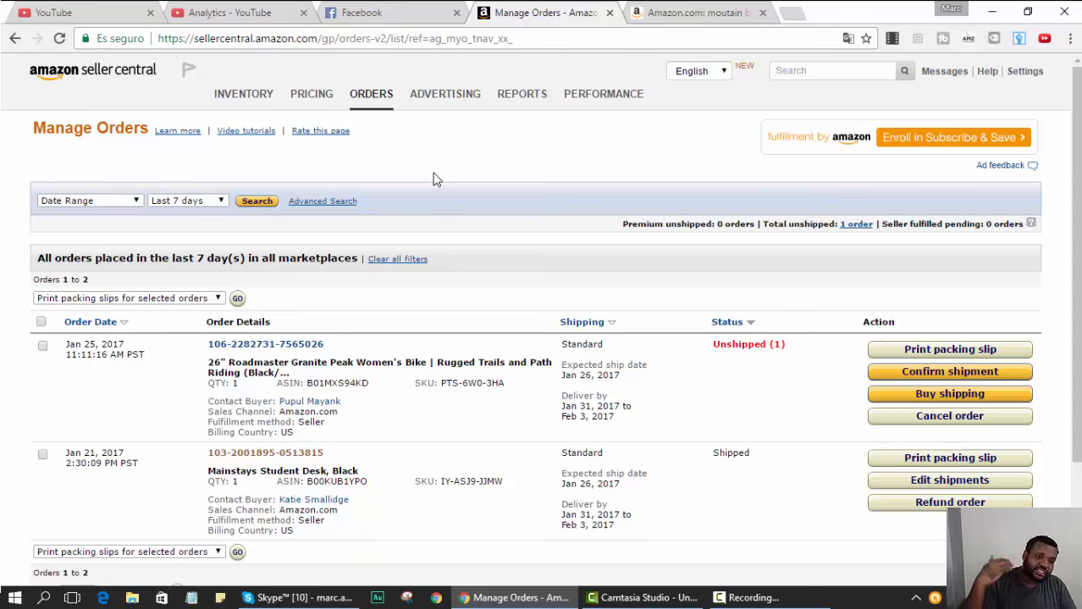
pyautogui.moveTo(433, 178)
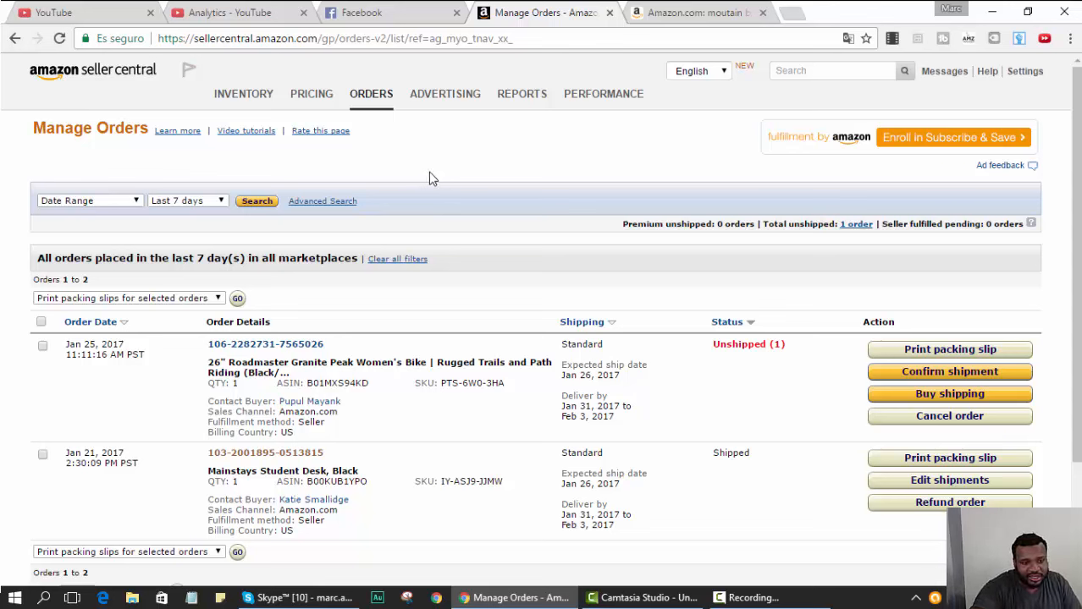
pyautogui.moveTo(144, 387)
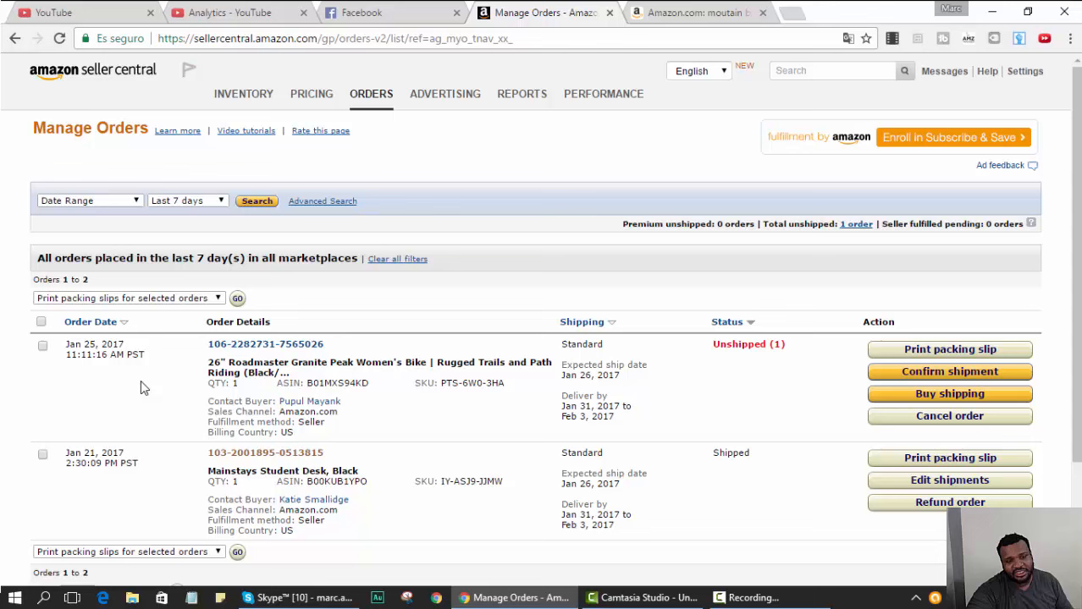
pyautogui.moveTo(414, 128)
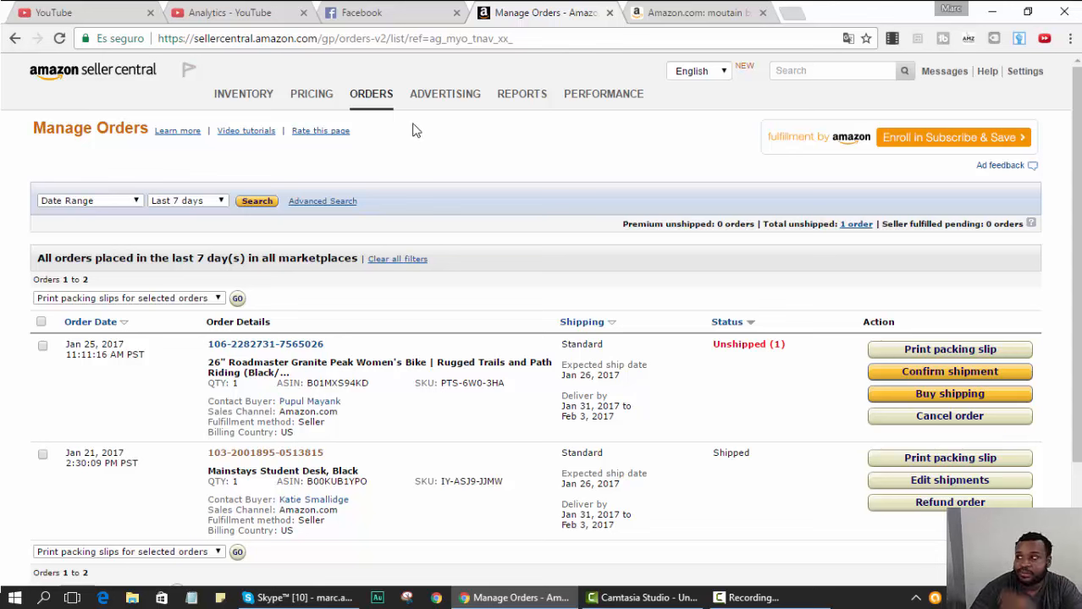
pyautogui.moveTo(419, 134)
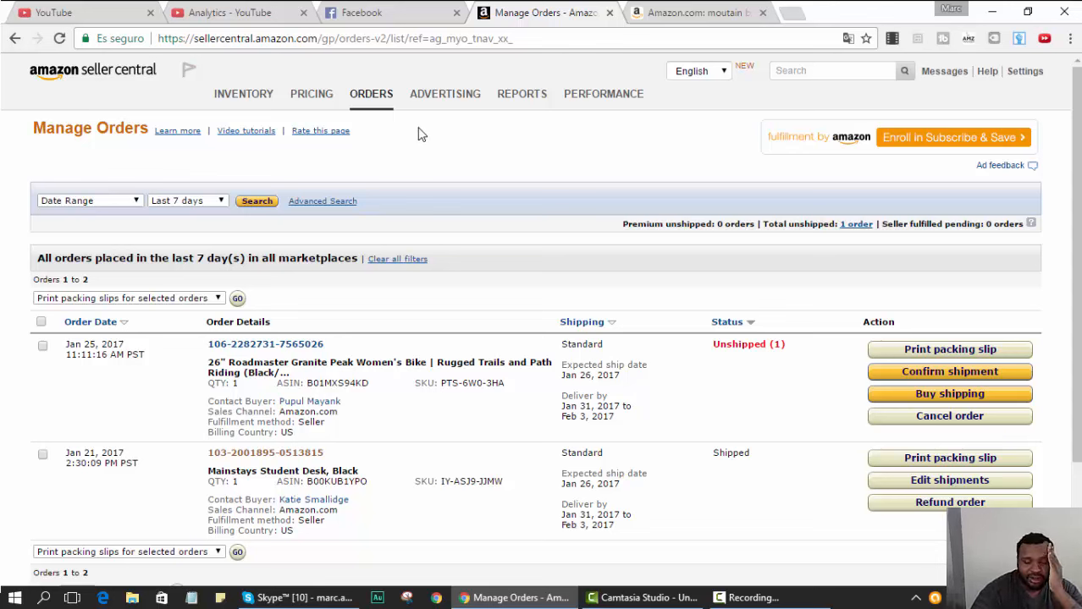
pyautogui.moveTo(415, 139)
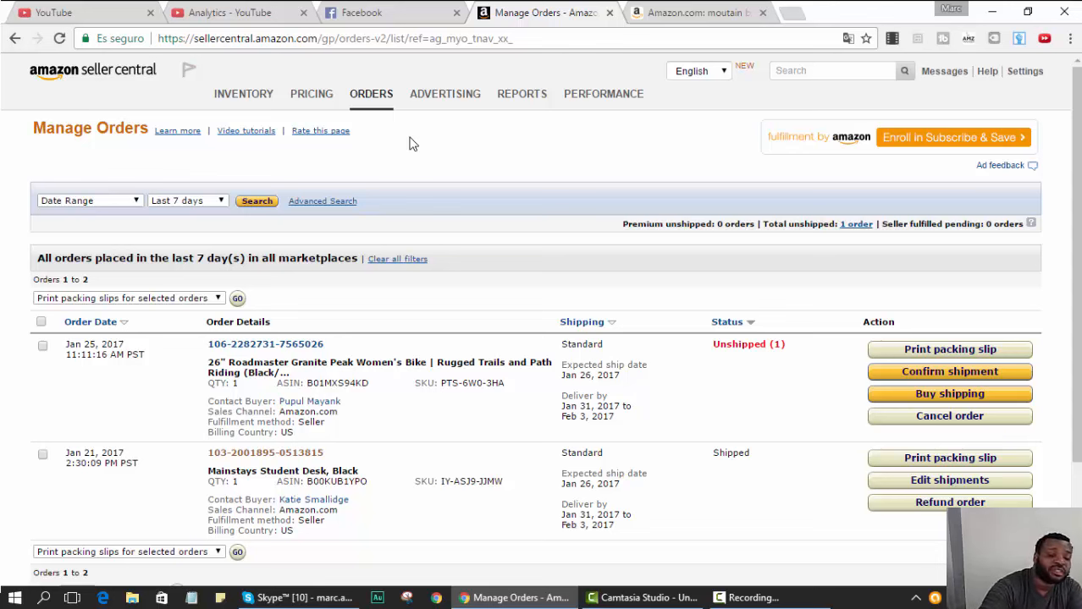
pyautogui.moveTo(379, 172)
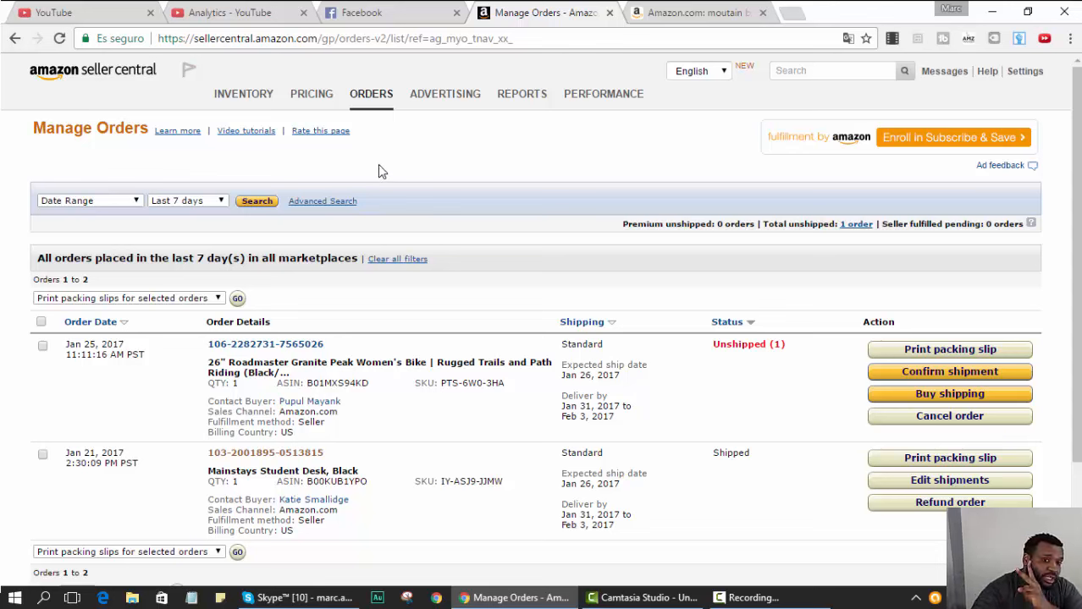